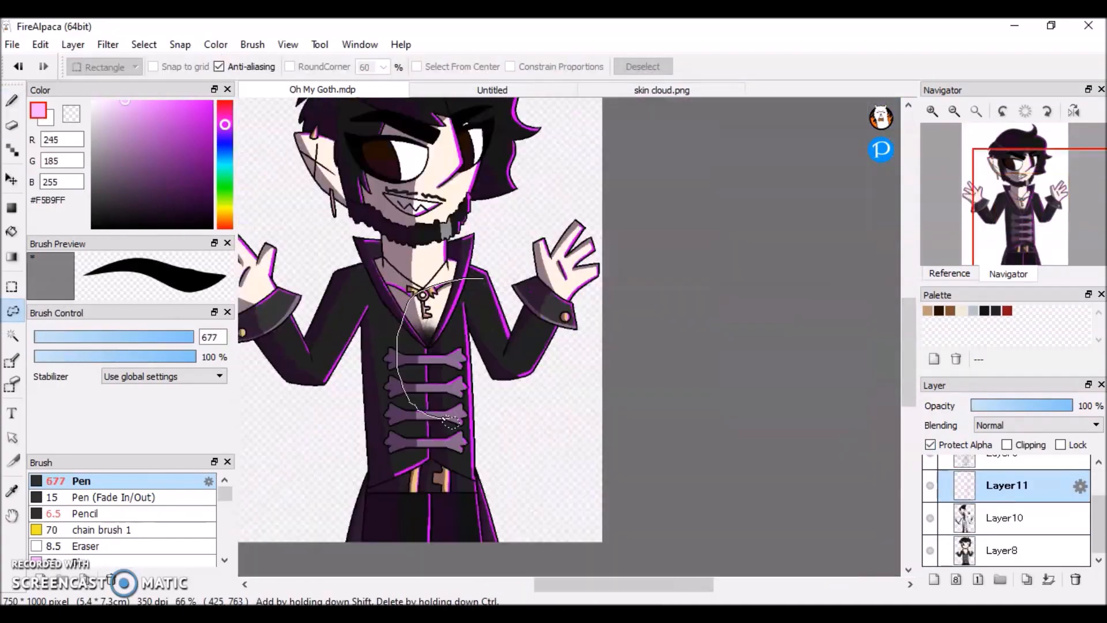
Open the Select menu with Layer9 active over the patterned purple background
{"action": "left_click", "coordinate": [144, 44]}
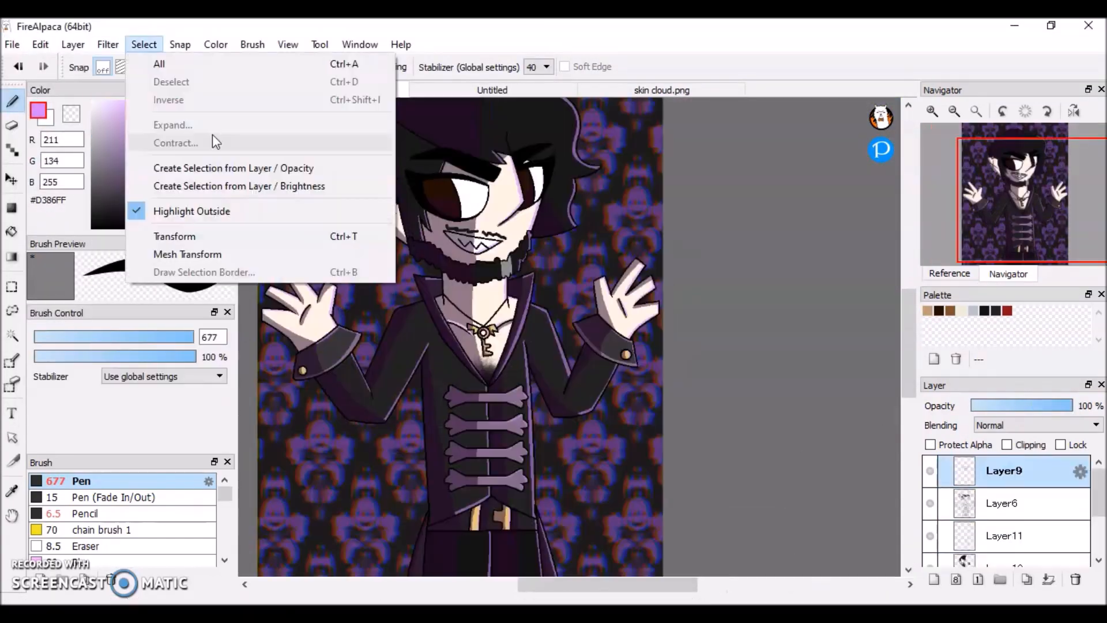